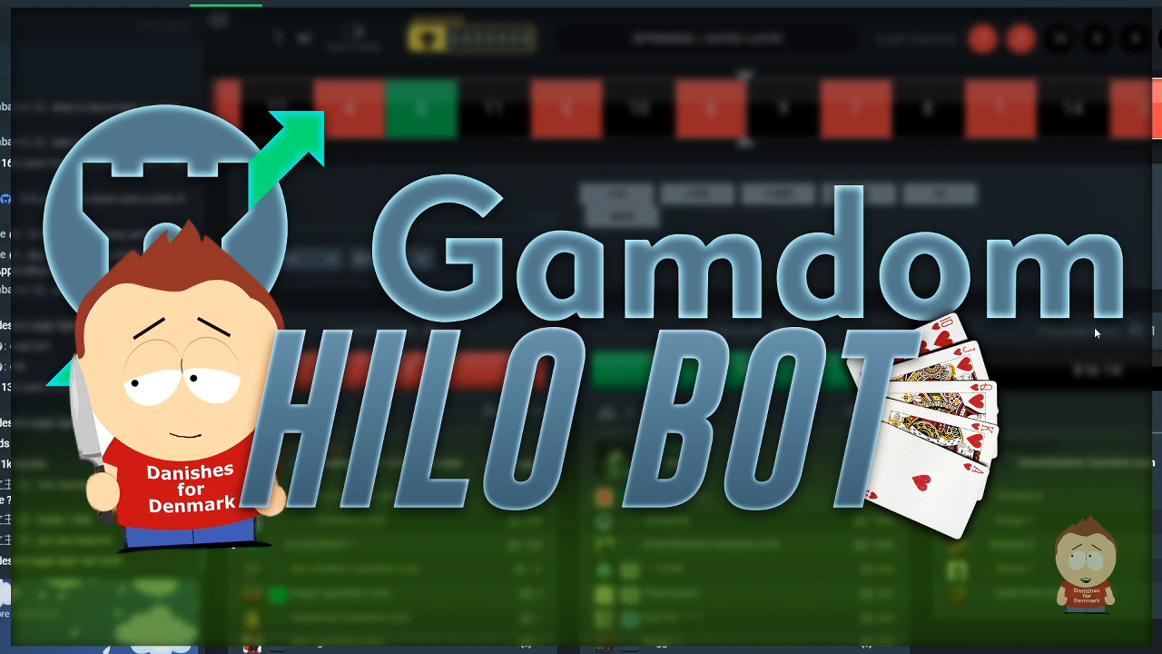
{"action": "mouse_move", "coordinate": [940, 310]}
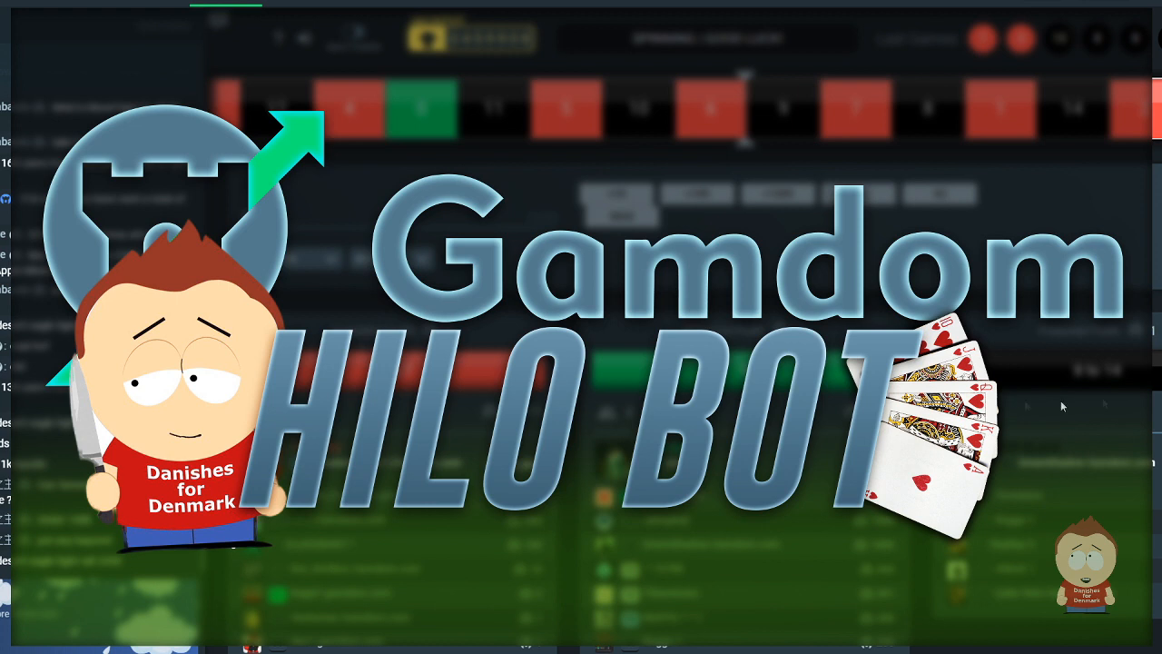
{"action": "mouse_move", "coordinate": [861, 387]}
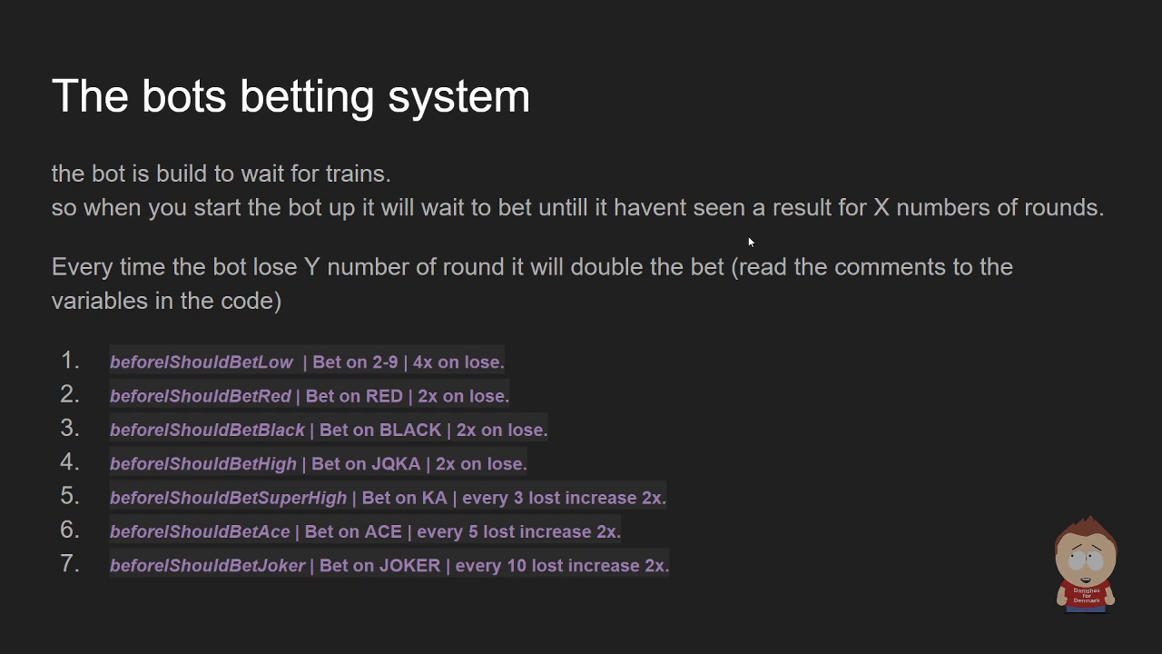
{"action": "mouse_move", "coordinate": [392, 395]}
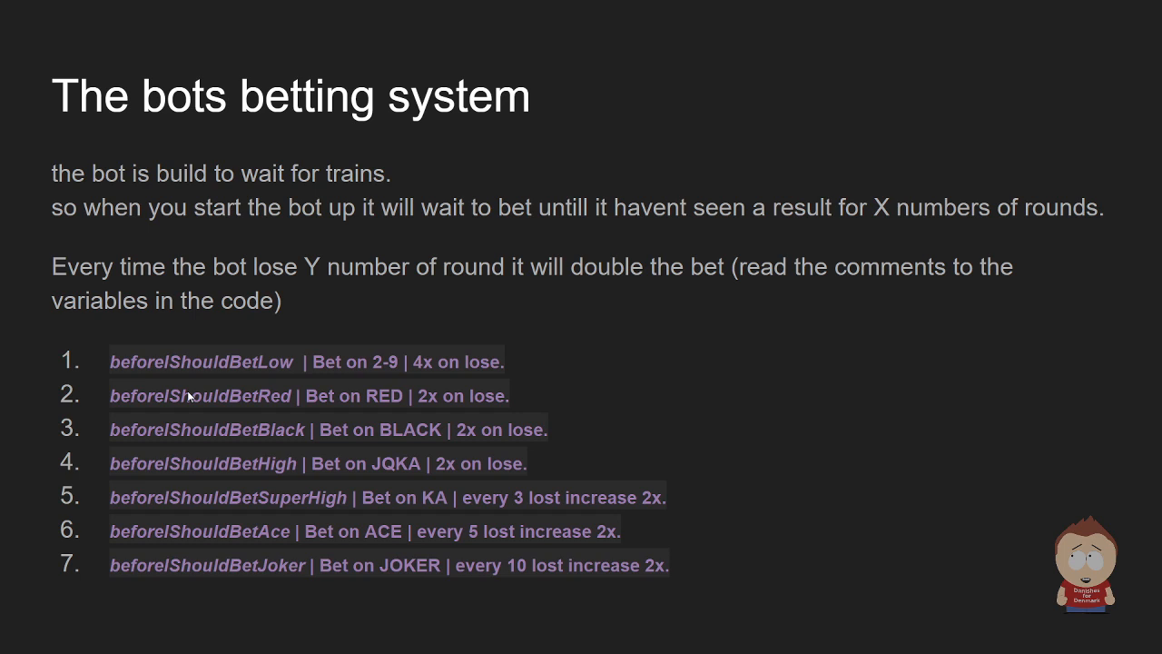
{"action": "mouse_move", "coordinate": [300, 383]}
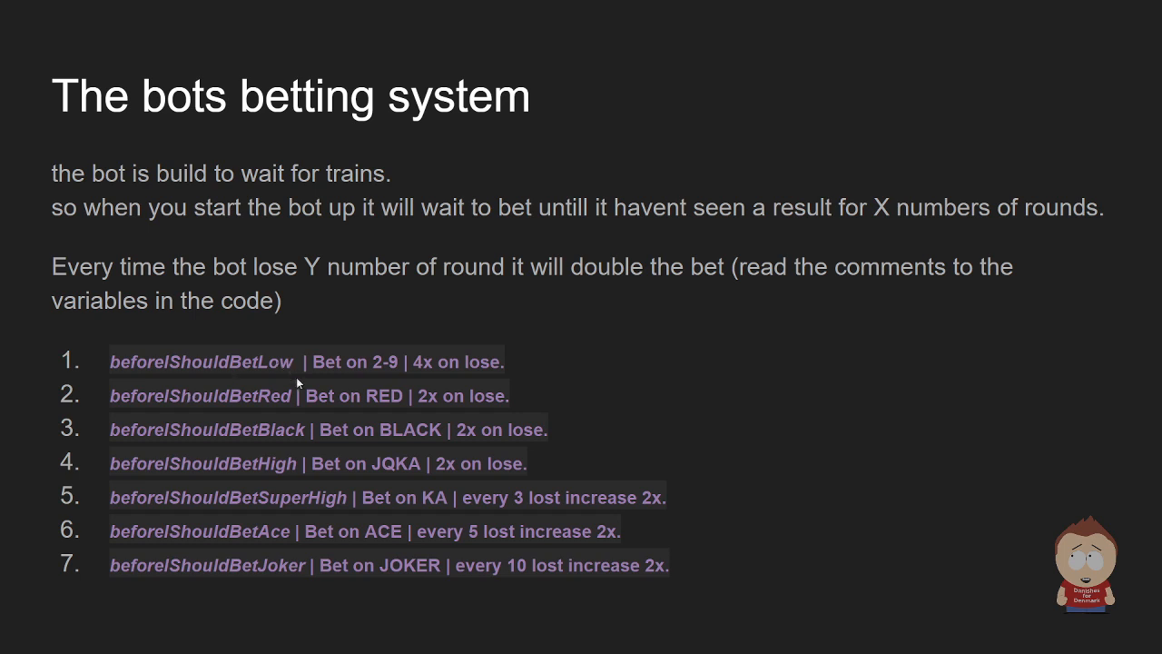
{"action": "mouse_move", "coordinate": [536, 511]}
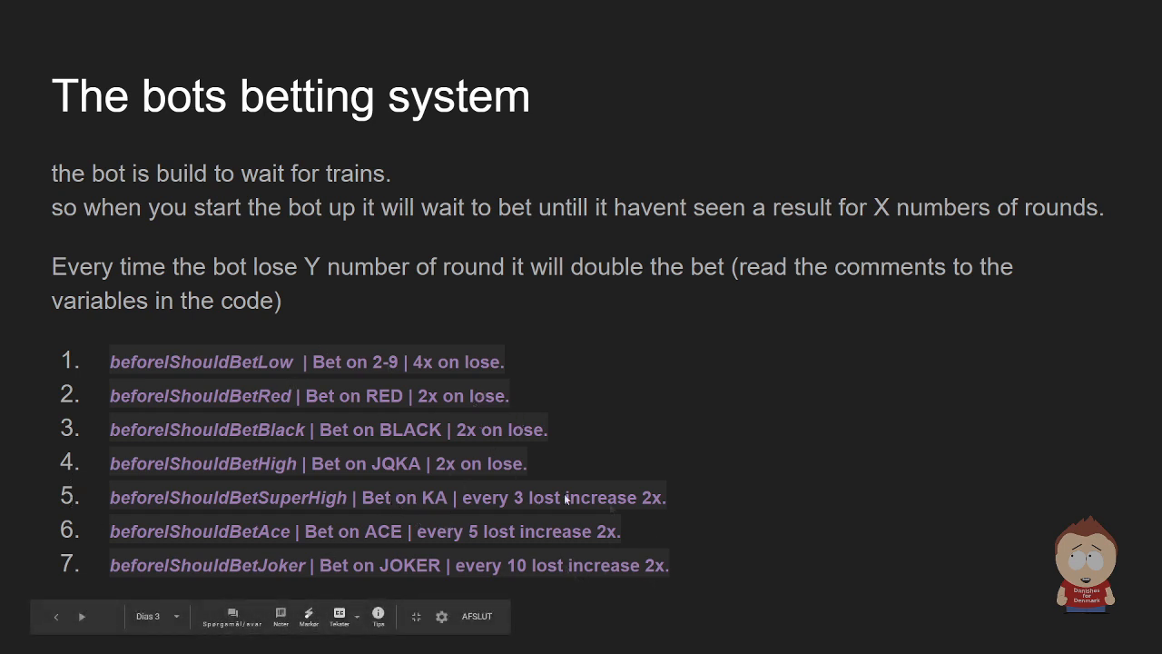
{"action": "mouse_move", "coordinate": [400, 515]}
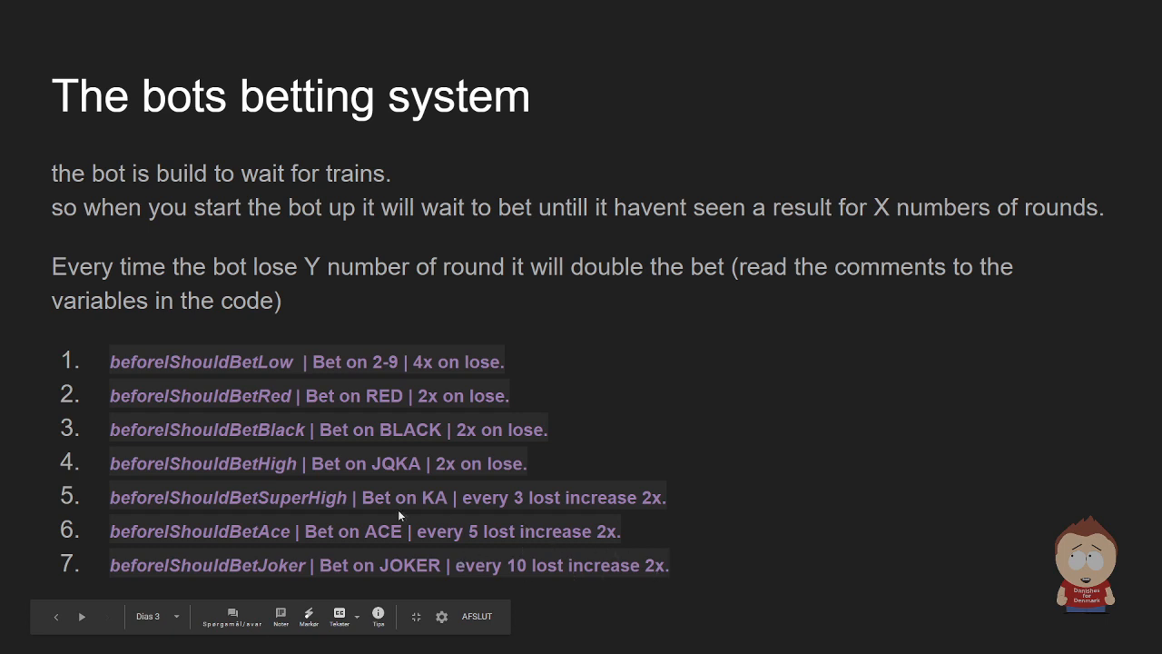
{"action": "mouse_move", "coordinate": [472, 510]}
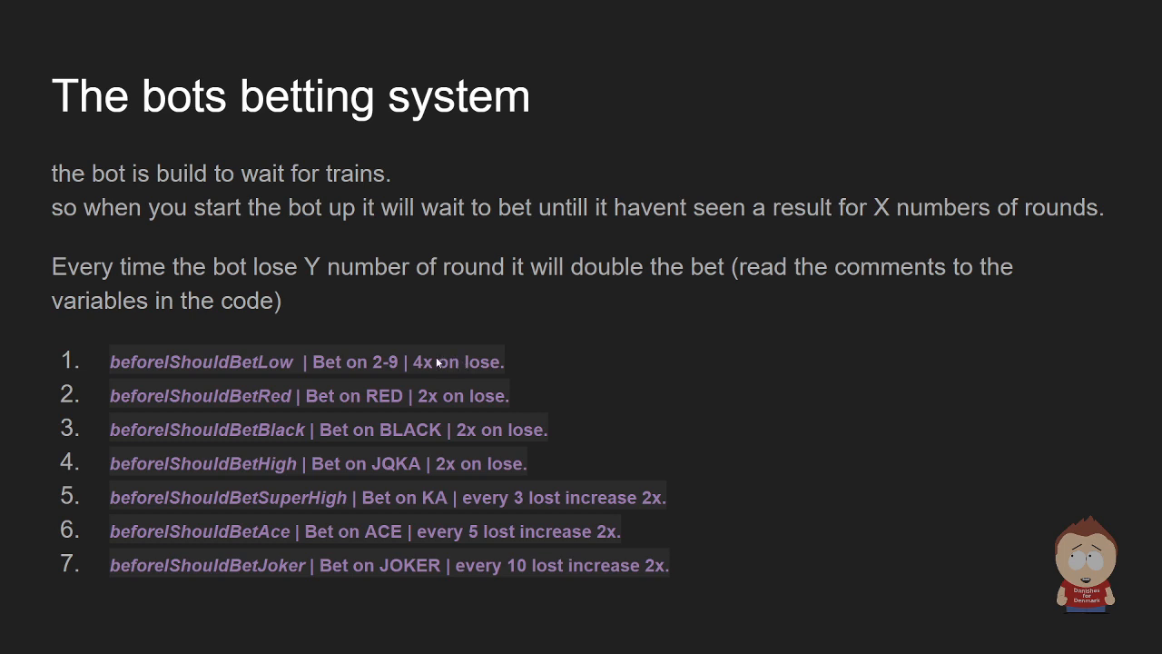
{"action": "mouse_move", "coordinate": [424, 388]}
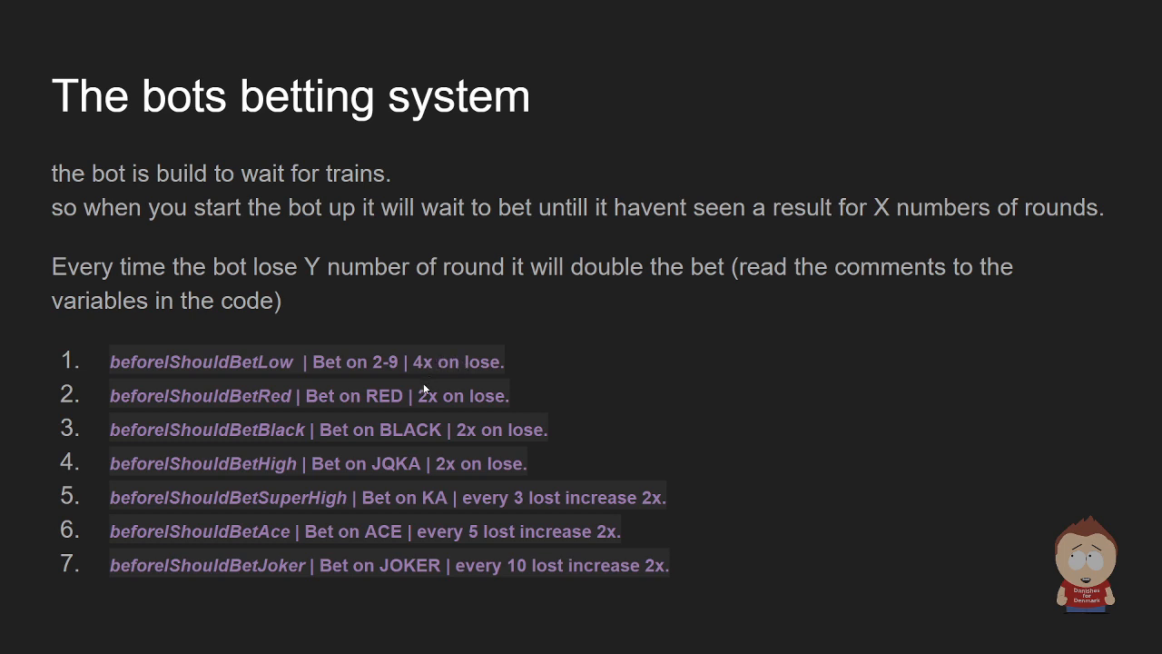
{"action": "mouse_move", "coordinate": [466, 375]}
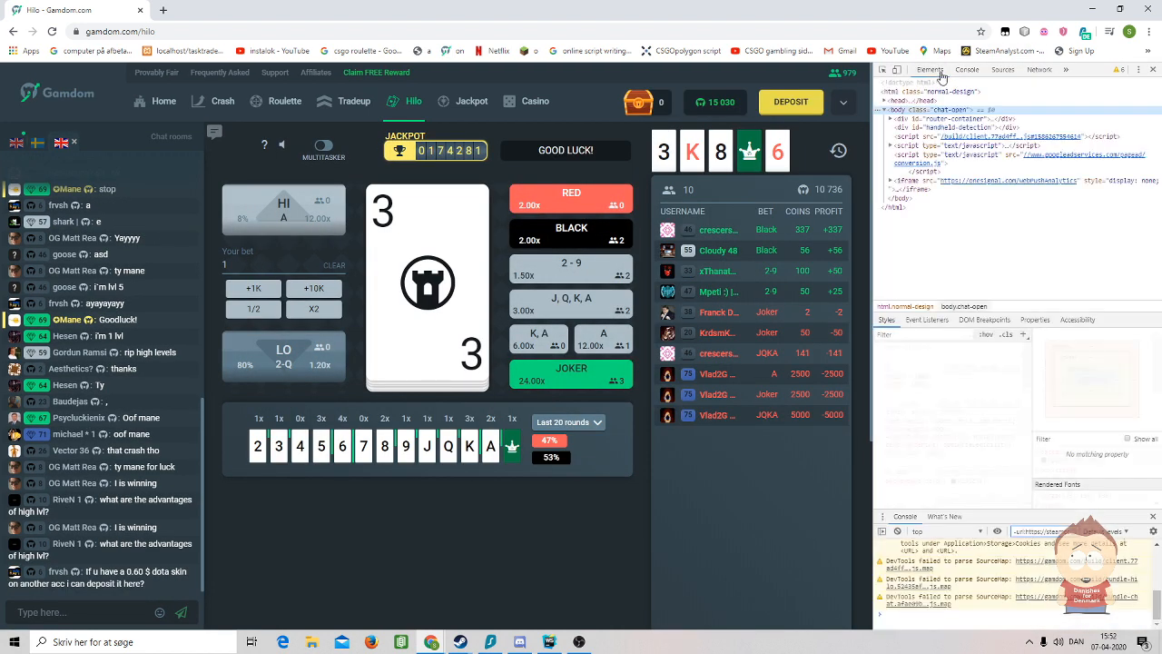
Step: Switch DevTools beside the Gamdom Hilo page to the Console panel
{"action": "left_click", "coordinate": [968, 70]}
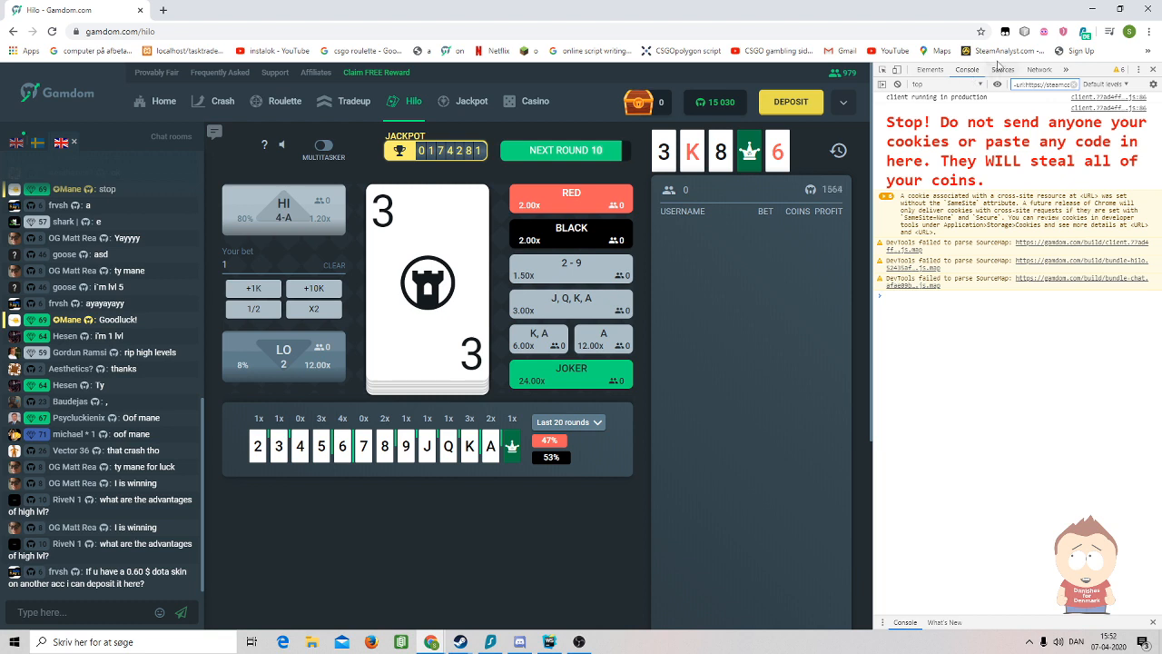